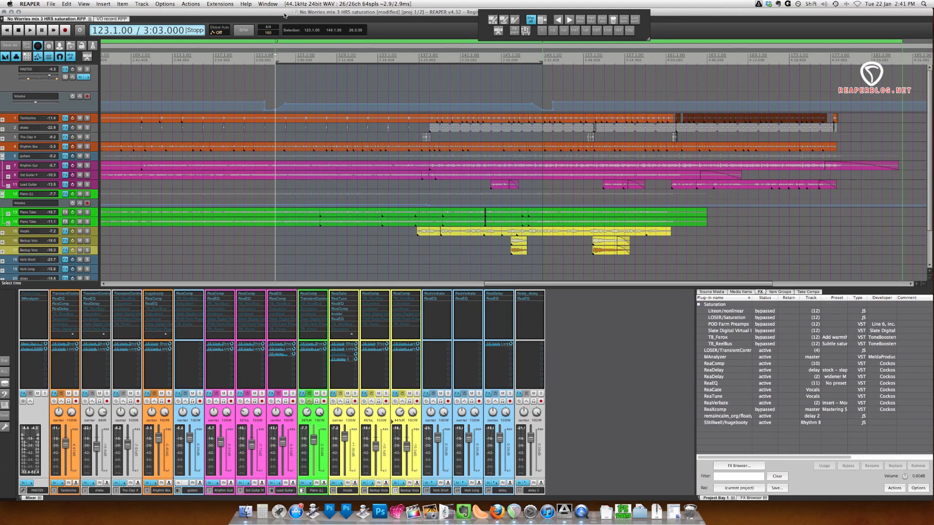
# Step: Start playback from bar 123 with all saturation plugins bypassed
pyautogui.click(34, 30)
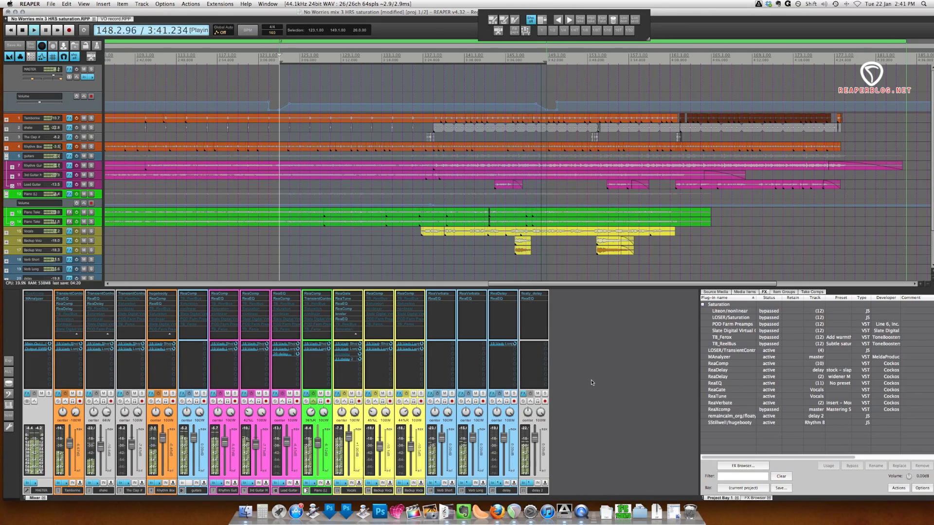
# Step: Stop playback so the cursor returns to bar 123
pyautogui.click(34, 30)
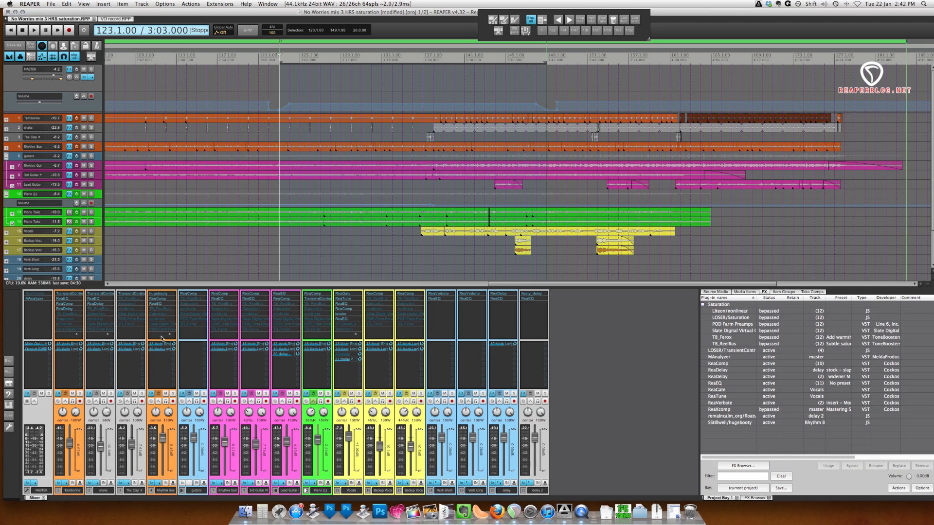
pyautogui.moveTo(163, 326)
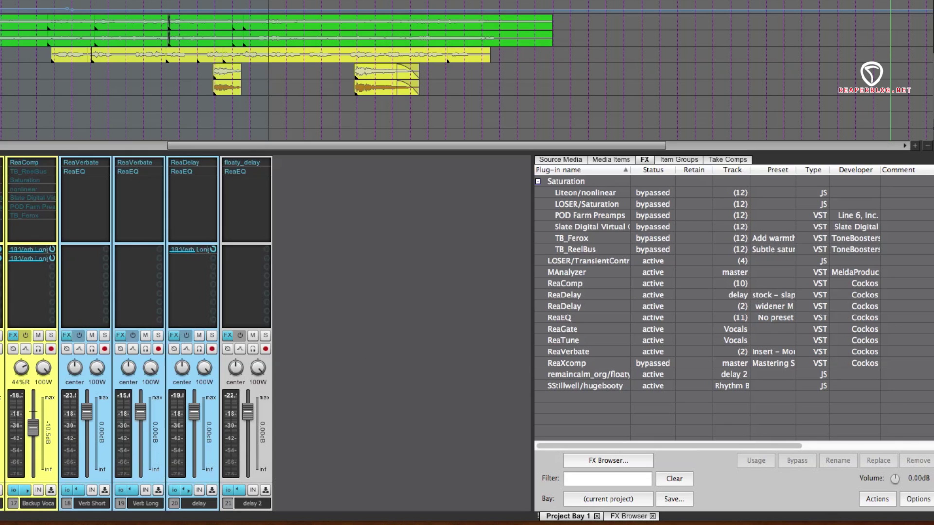
pyautogui.moveTo(677, 473)
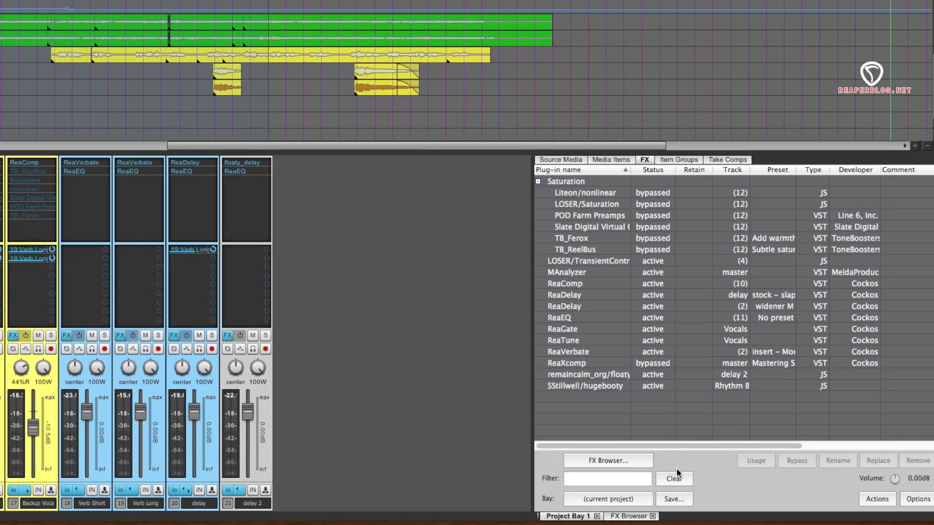
pyautogui.moveTo(604, 234)
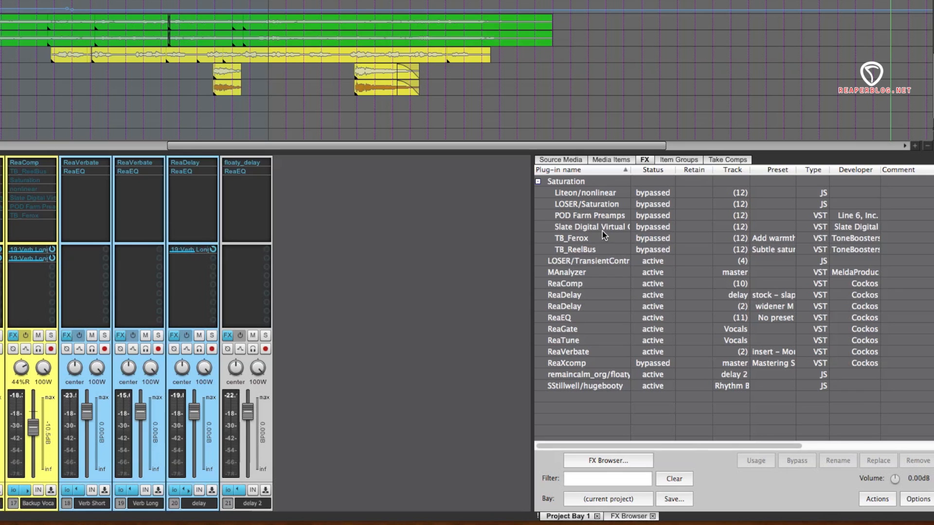
# Step: Uncheck Bypass for Slate Digital Virtual in the Project Bay FX list
pyautogui.rightClick(589, 227)
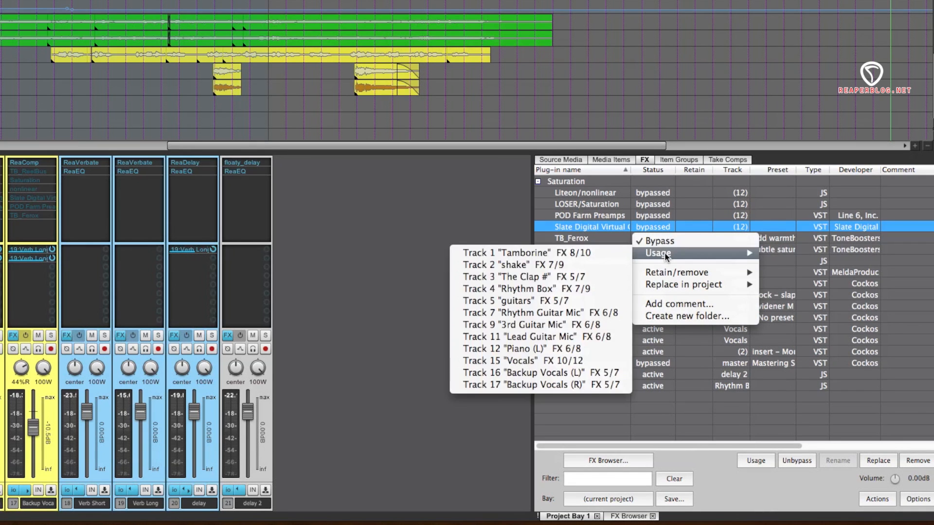
pyautogui.click(660, 241)
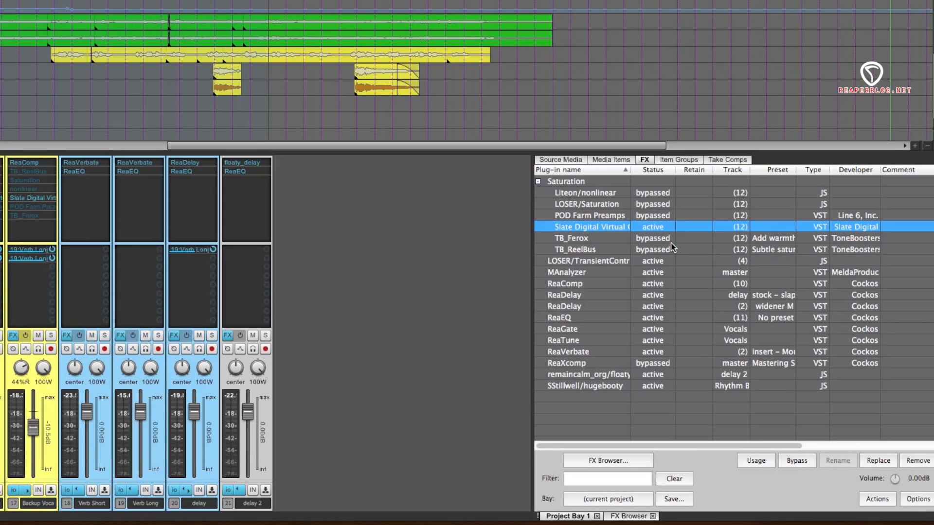
pyautogui.moveTo(590, 244)
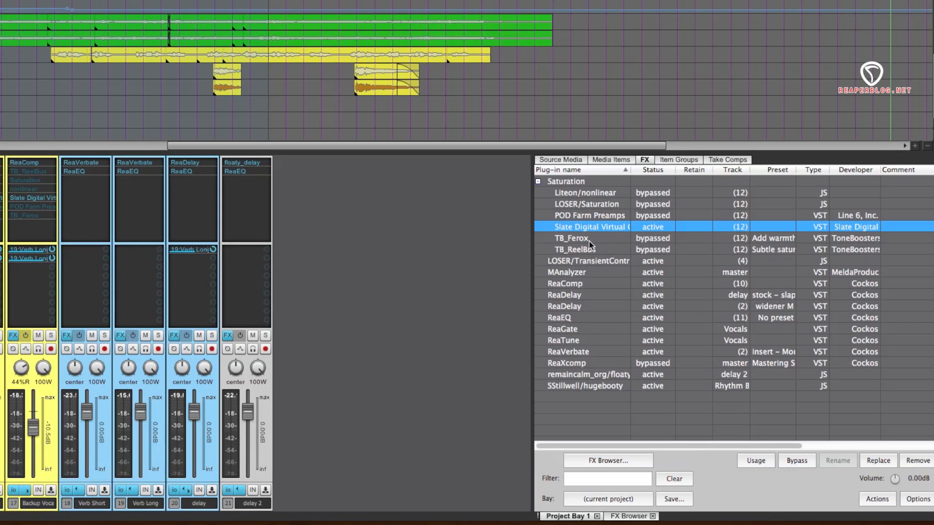
pyautogui.moveTo(516, 244)
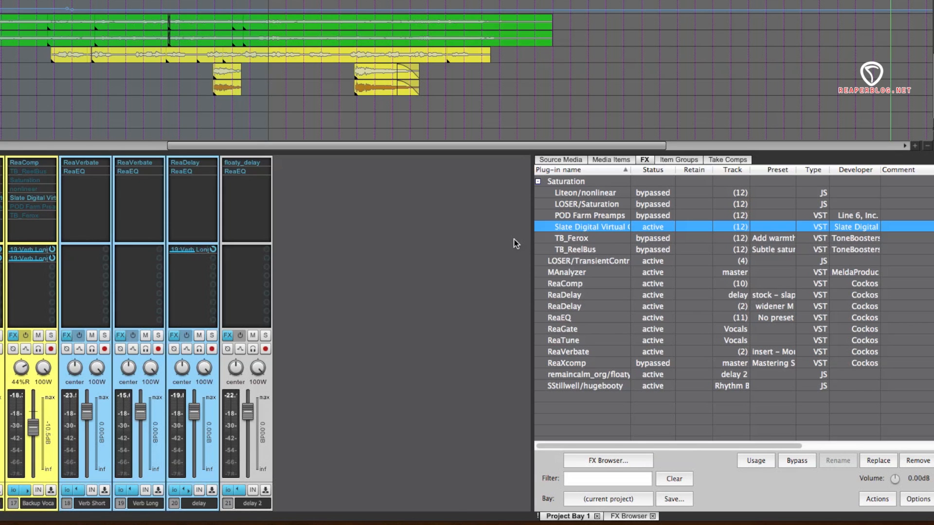
# Step: Open the LOSER/Saturation FX window for the Backup Vocals (R) track
pyautogui.doubleClick(590, 227)
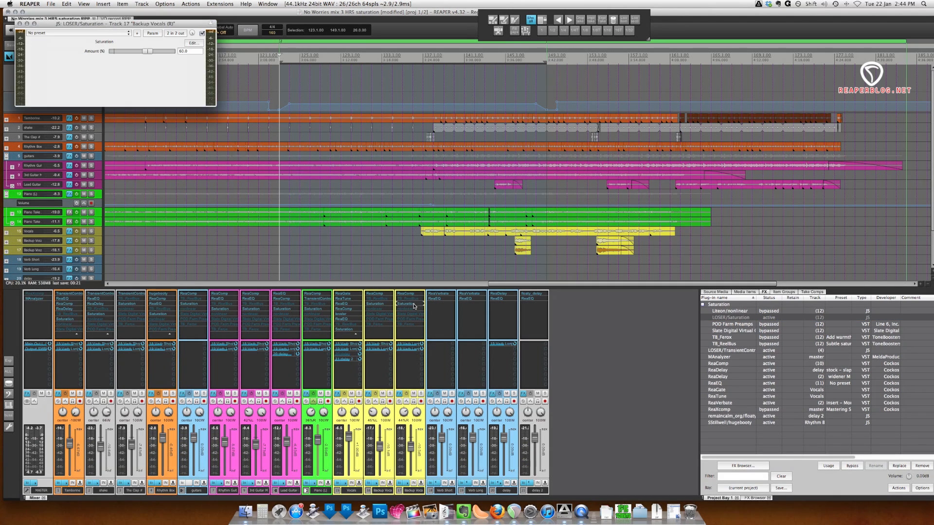
# Step: Dismiss the LOSER/Saturation floating window while the mix keeps playing
pyautogui.moveTo(87, 24); pyautogui.dragTo(392, 135)
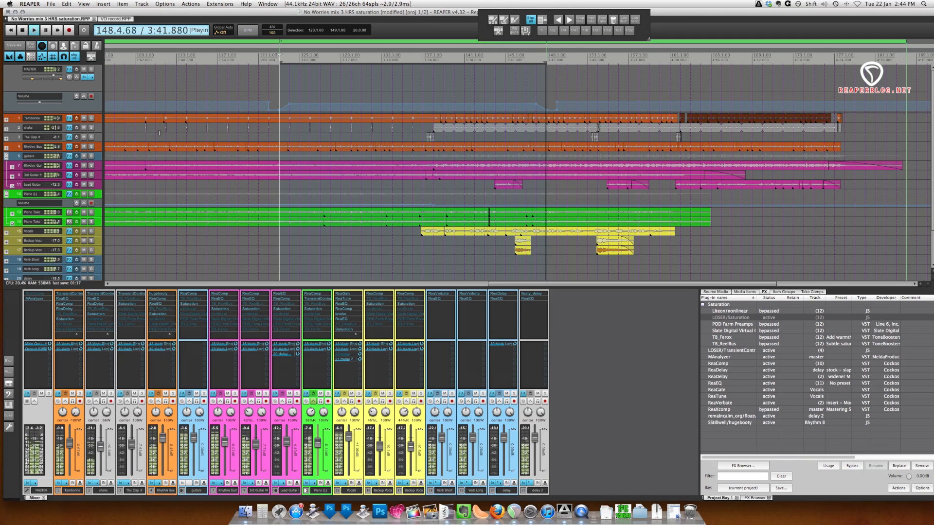
pyautogui.rightClick(729, 311)
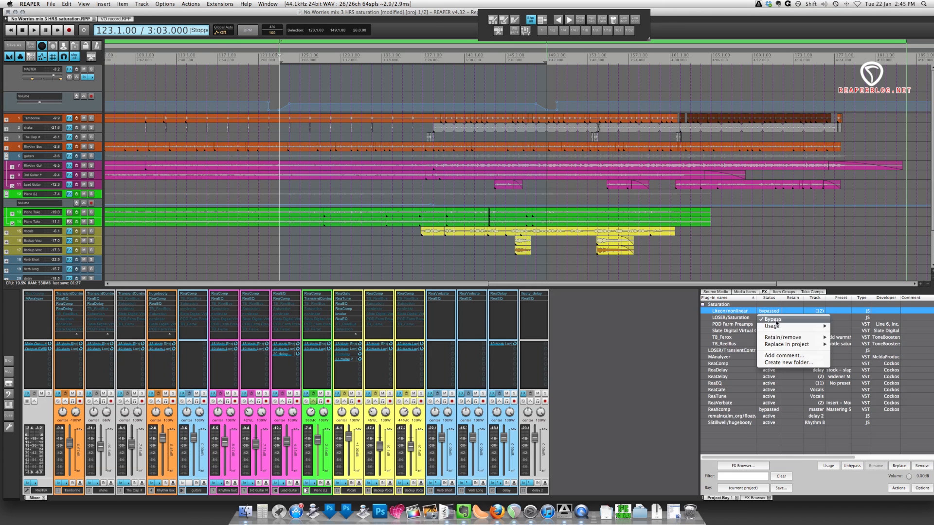
# Step: Un-bypass Liteon/nonlinear and view its controls, then open TB_Ferox for Lead Guitar
pyautogui.click(772, 319)
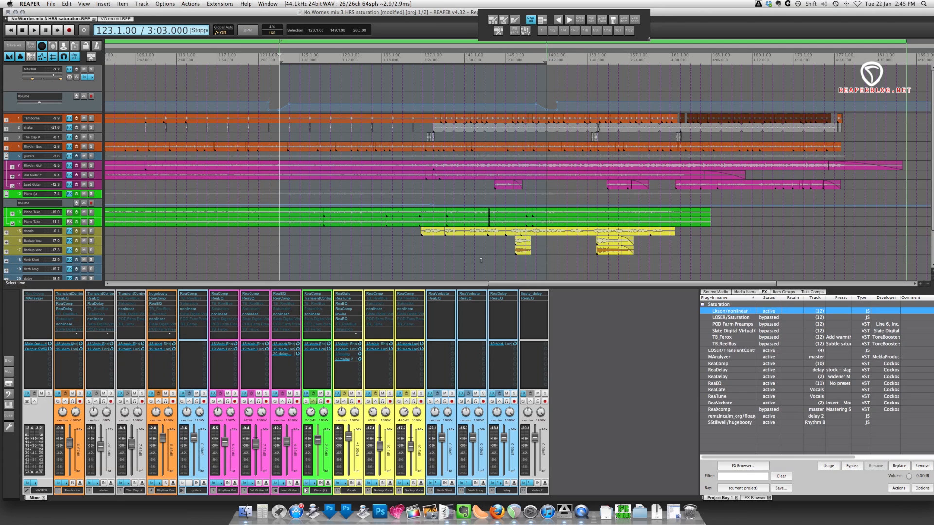
pyautogui.doubleClick(731, 311)
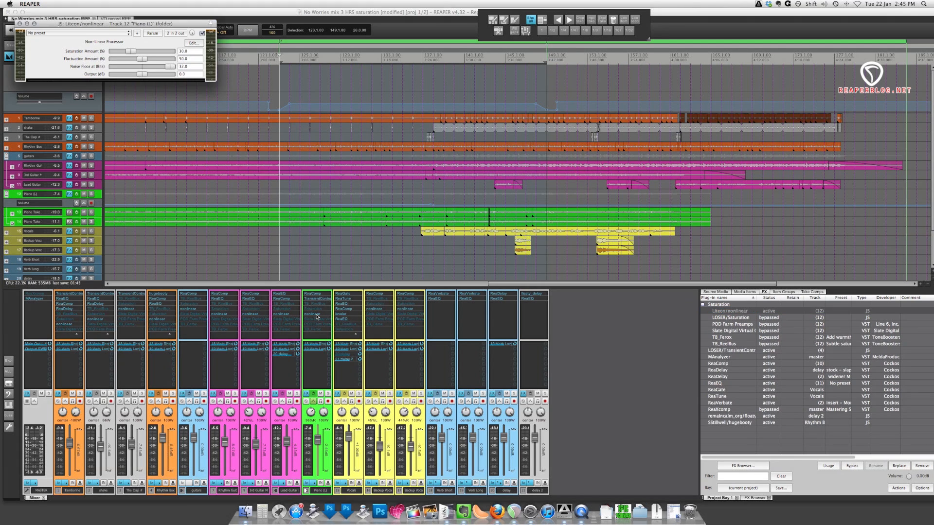
pyautogui.moveTo(316, 314)
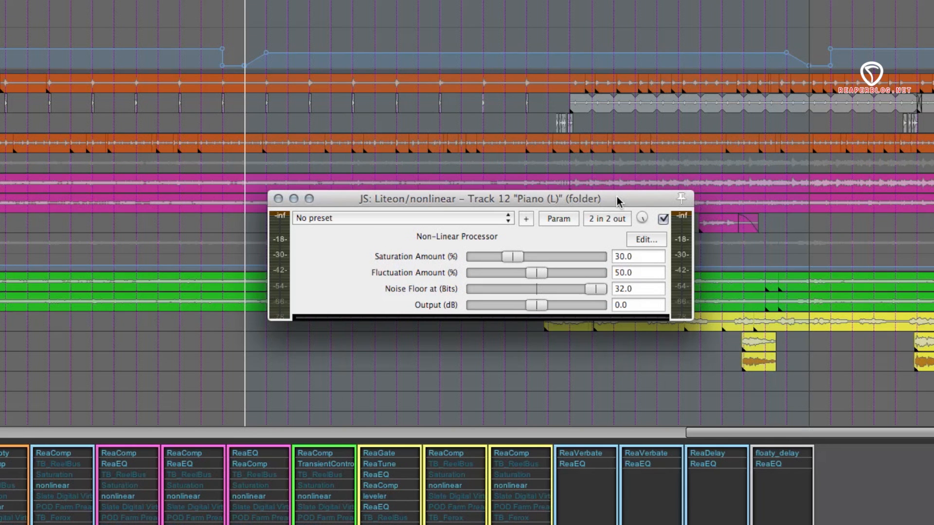
pyautogui.moveTo(570, 91)
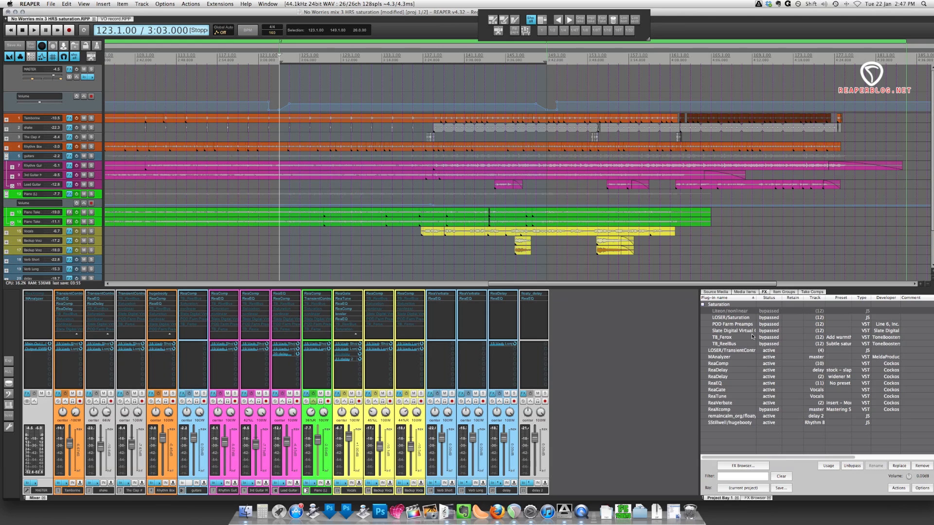
pyautogui.doubleClick(734, 344)
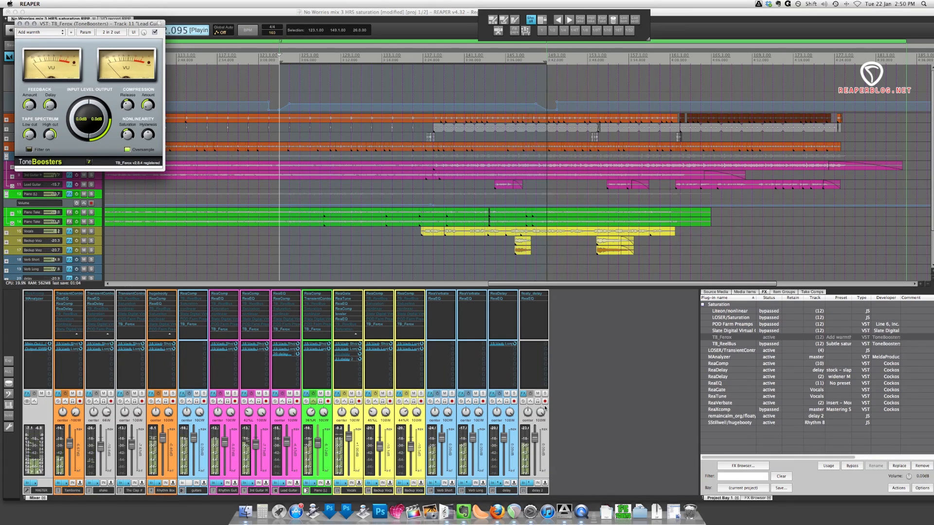
# Step: Bypass TB_Ferox and open POD Farm Preamps on the Lead Guitar Mic track
pyautogui.click(729, 324)
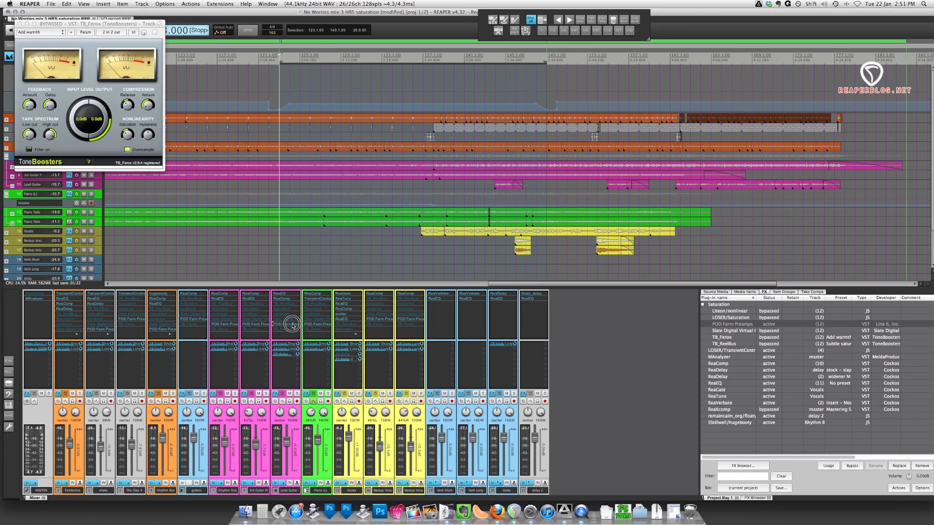
pyautogui.click(292, 323)
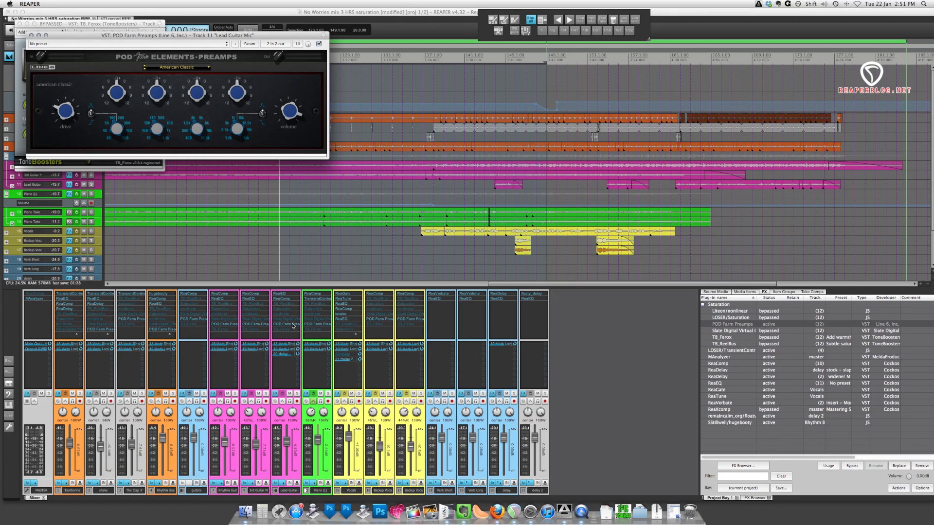